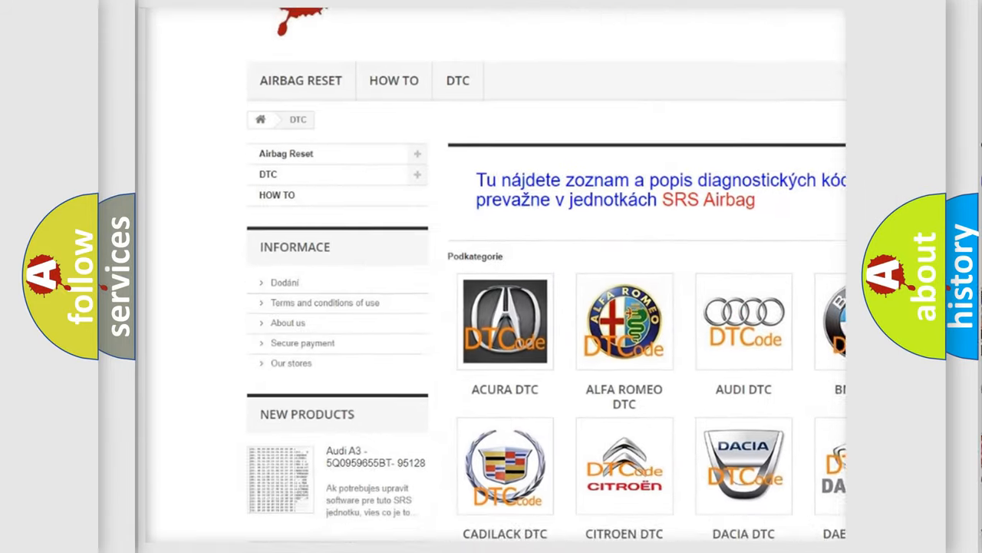
scroll("down", 3)
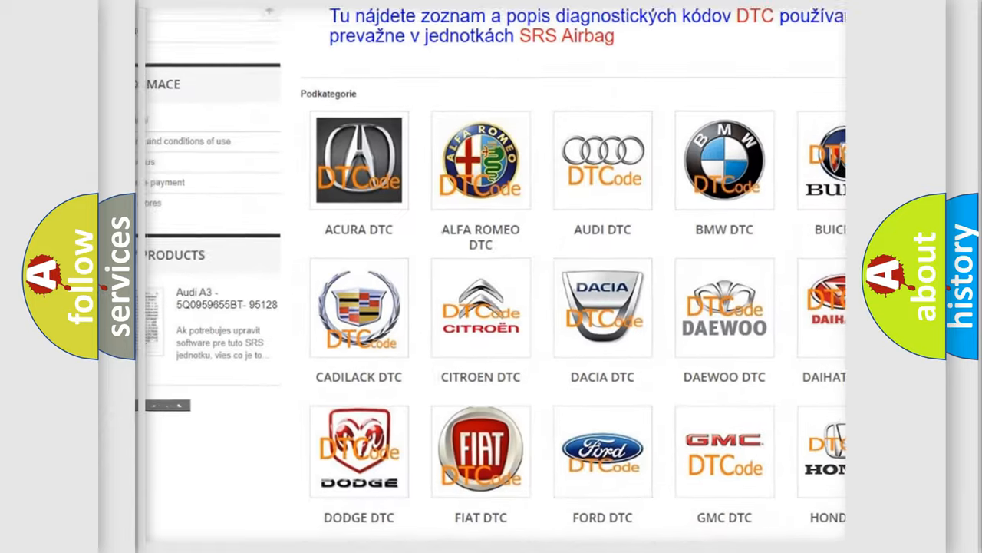